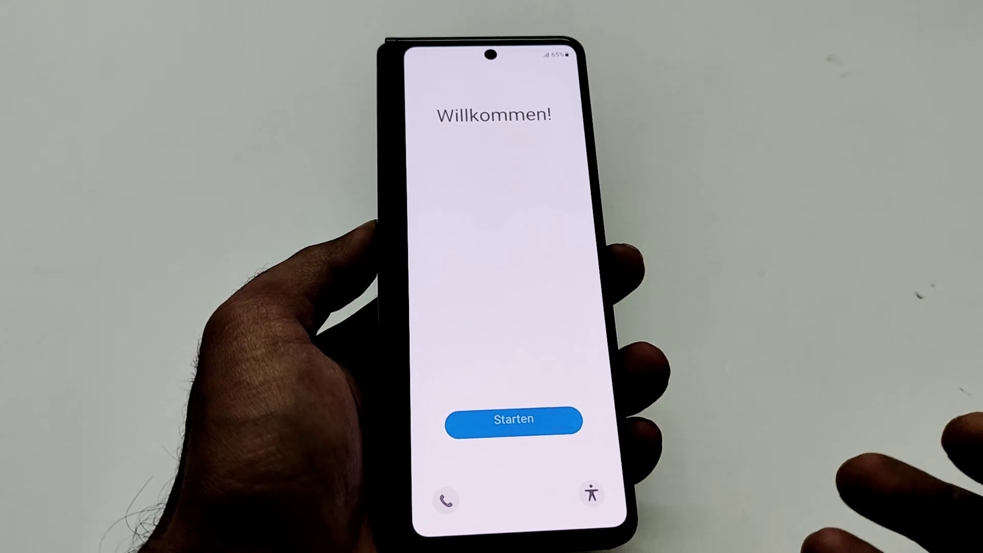
Choose English (United Kingdom) from the Willkommen language list and continue to Google Services.
{"action": "left_click", "coordinate": [513, 419]}
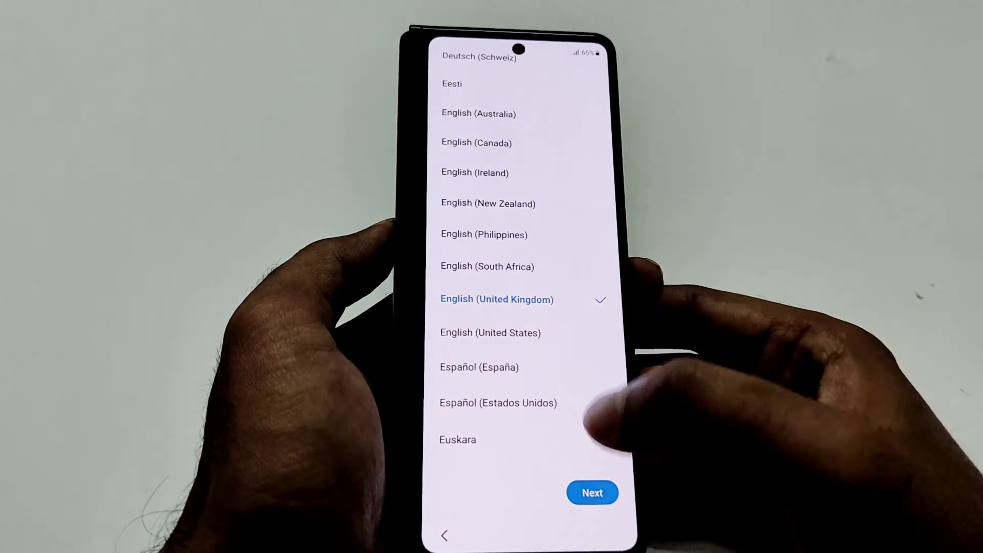
{"action": "left_click", "coordinate": [592, 491]}
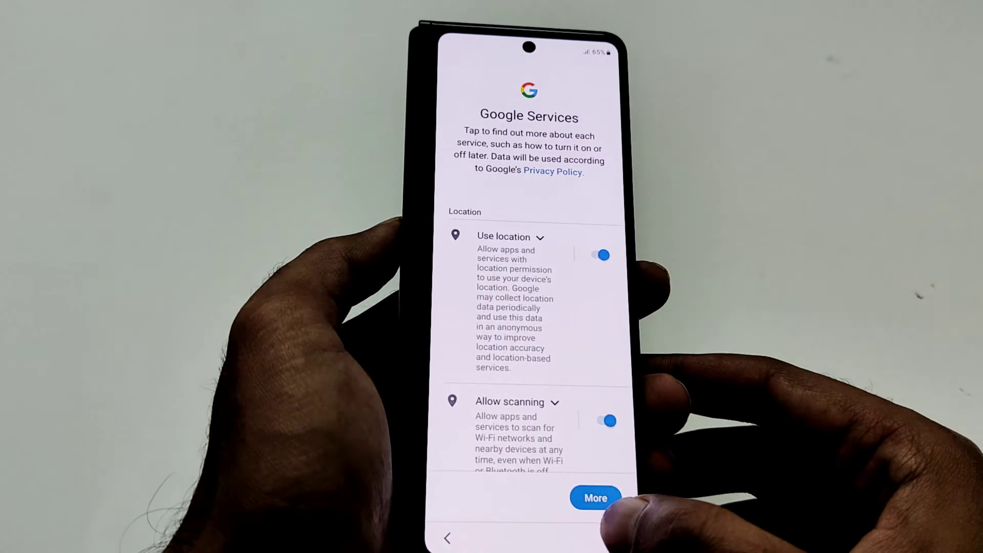